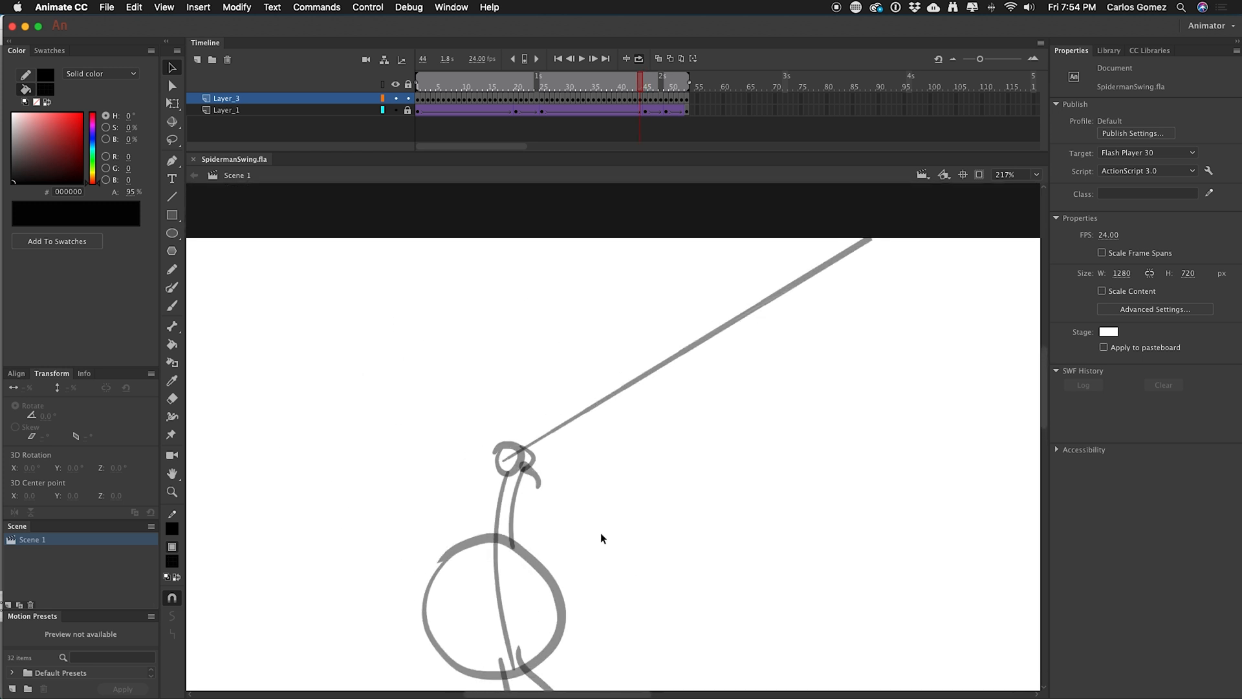
Move the playhead back to frame 9 at the start of the swing.
{"action": "left_click", "coordinate": [622, 77]}
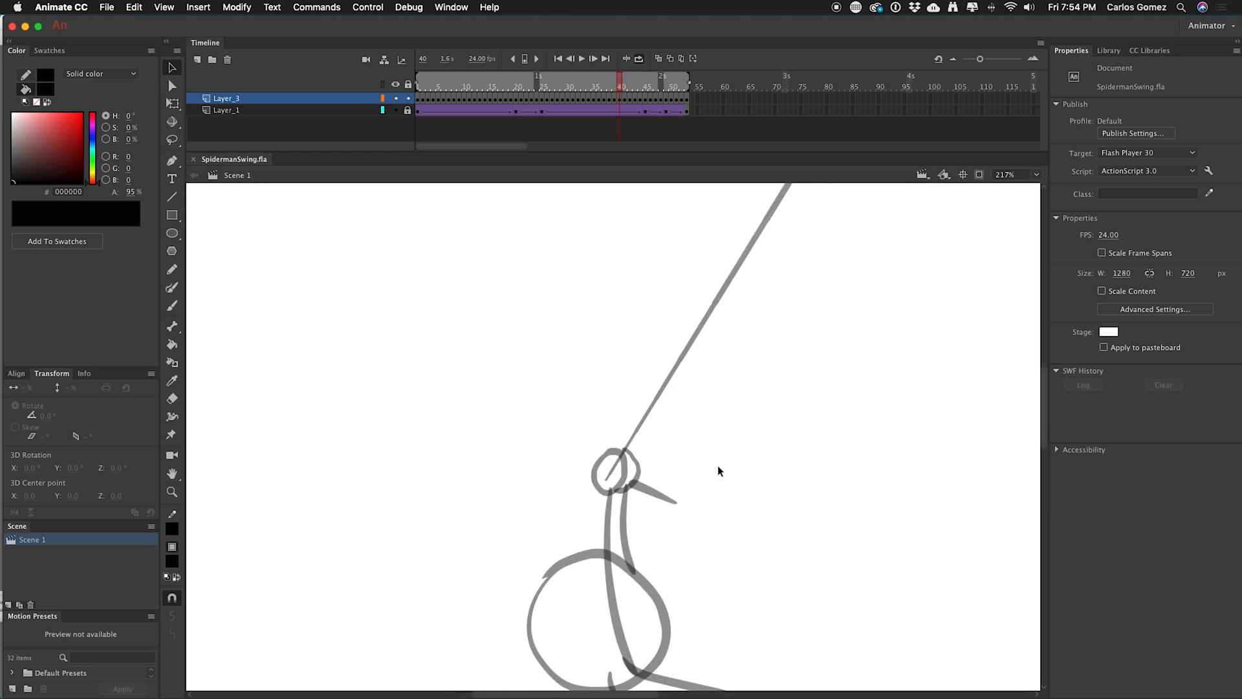
{"action": "left_click", "coordinate": [639, 86]}
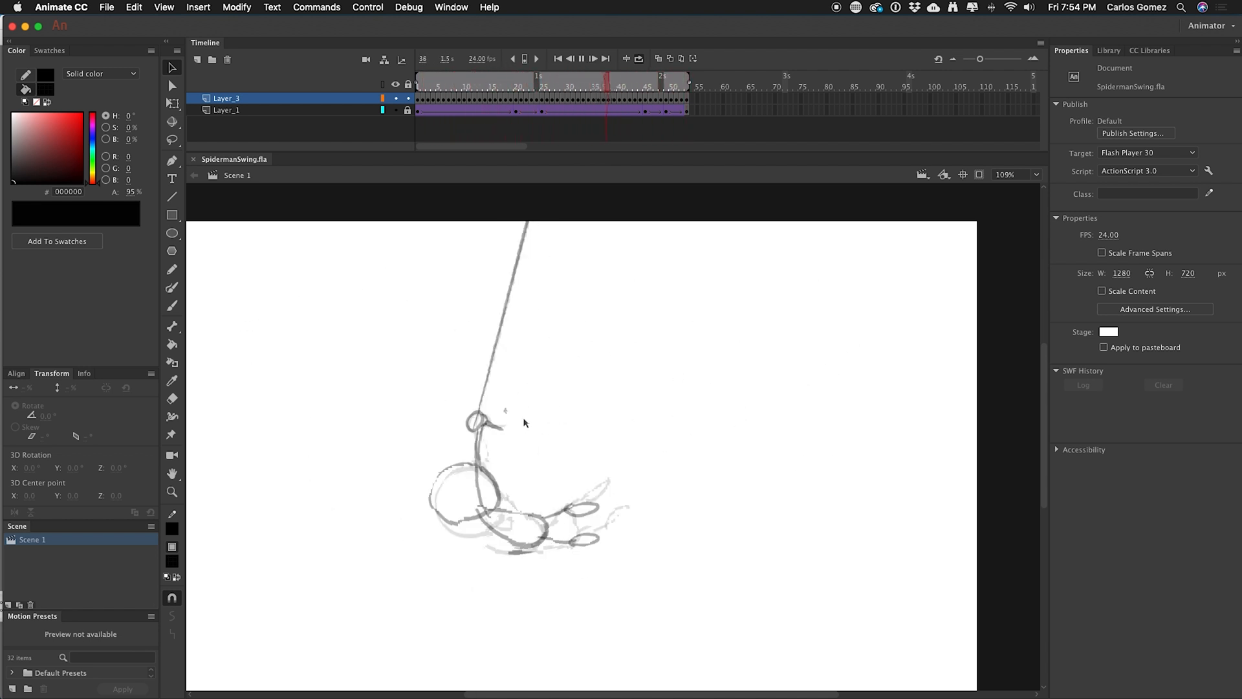
{"action": "left_click", "coordinate": [576, 86]}
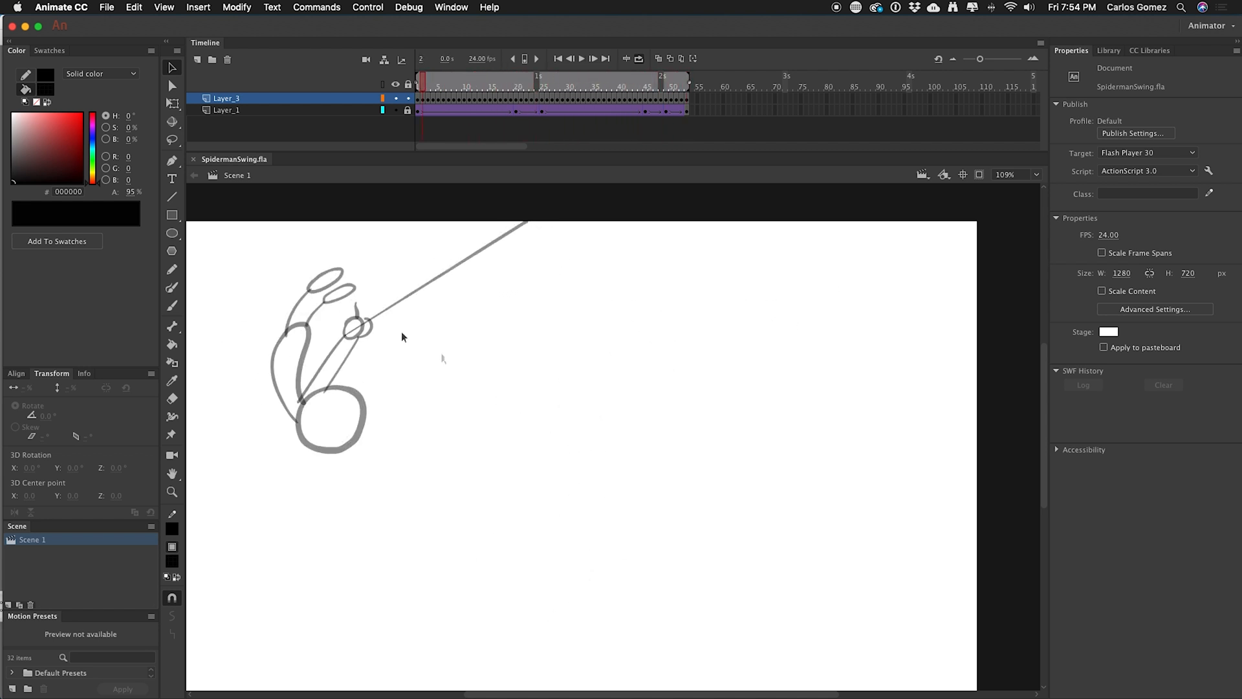
{"action": "mouse_move", "coordinate": [447, 463]}
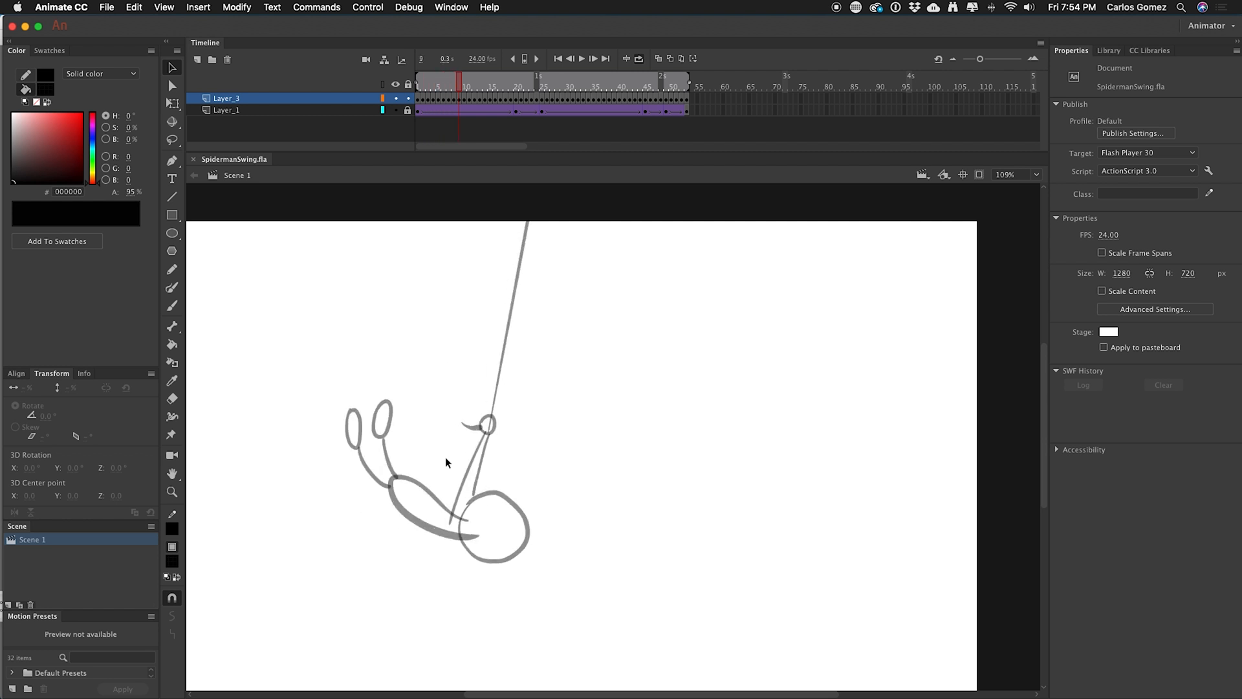
Select the figure's hip shape and tilted torso oval with the Selection tool.
{"action": "left_click", "coordinate": [492, 526]}
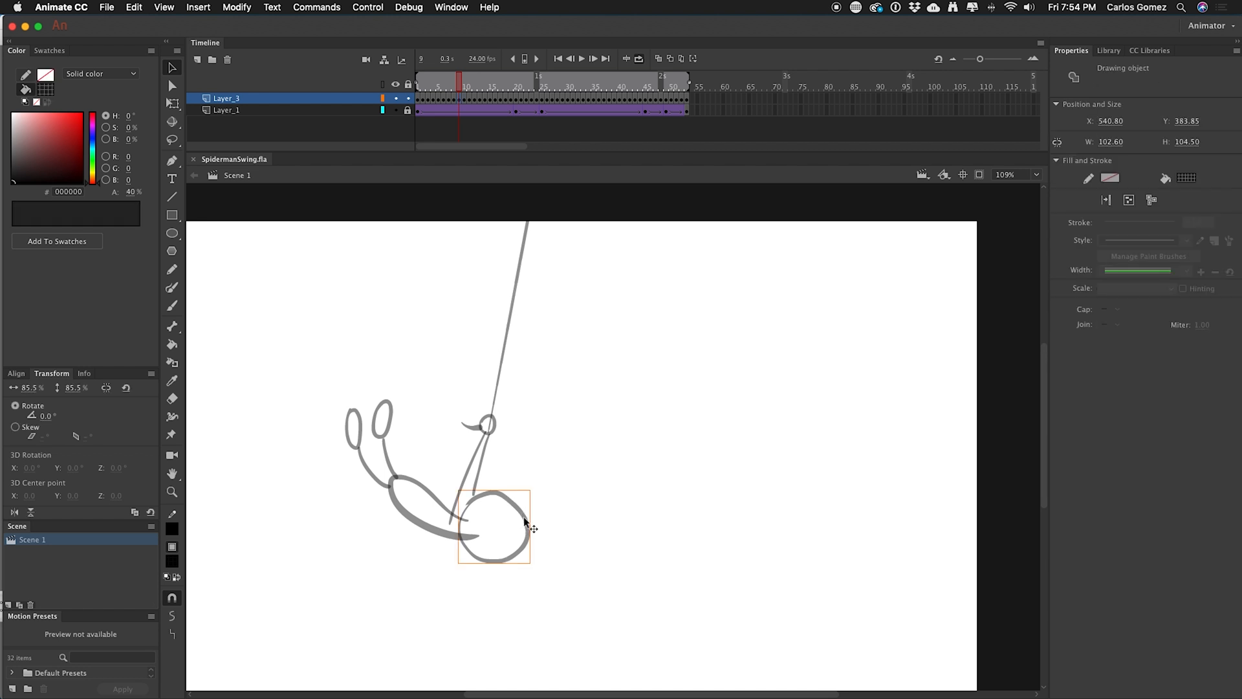
{"action": "left_click_drag", "start_coordinate": [526, 523], "coordinate": [433, 511]}
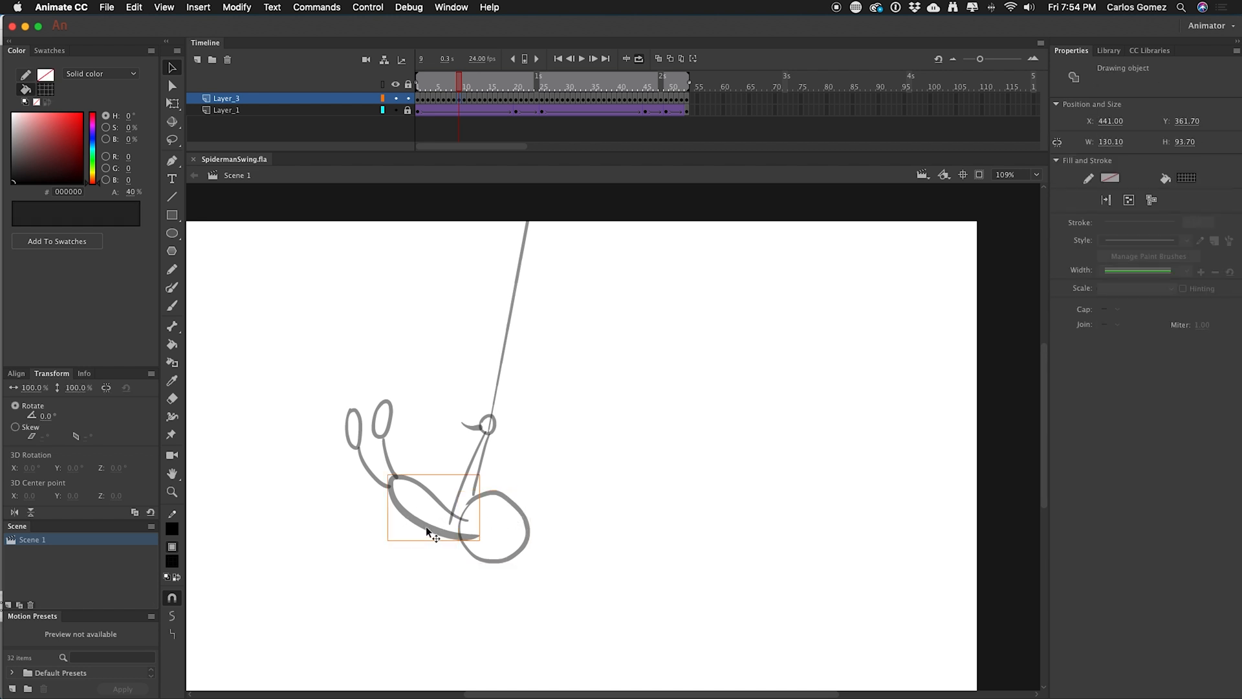